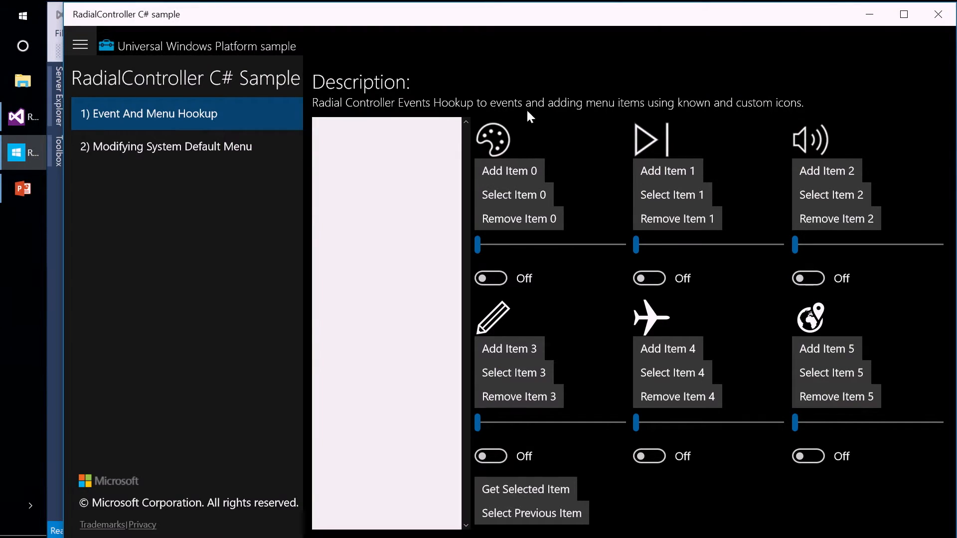
mouse_move(470, 202)
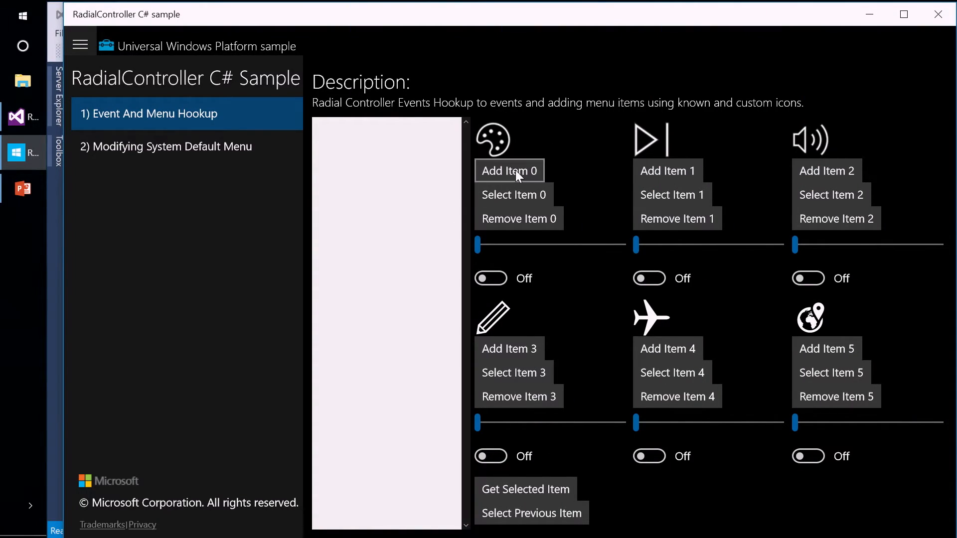
mouse_move(827, 170)
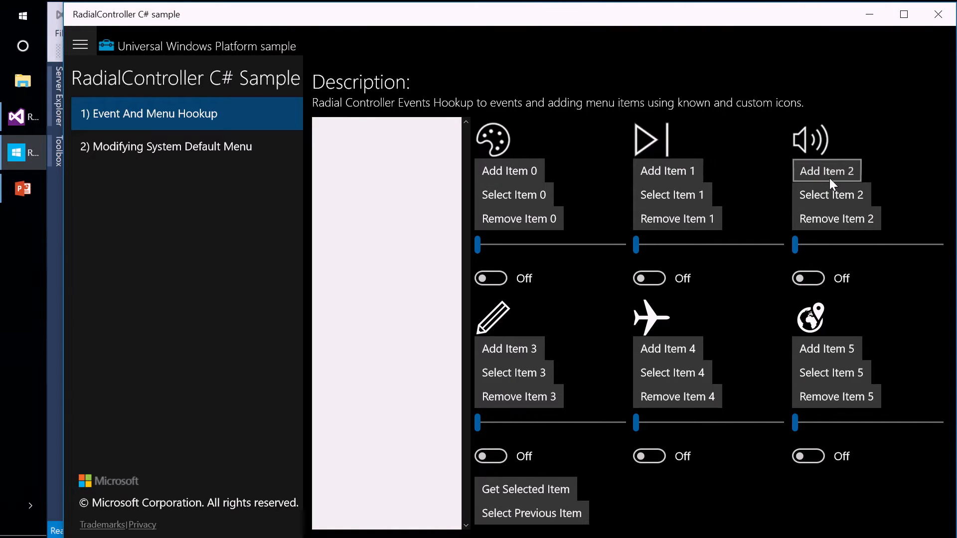
mouse_move(827, 349)
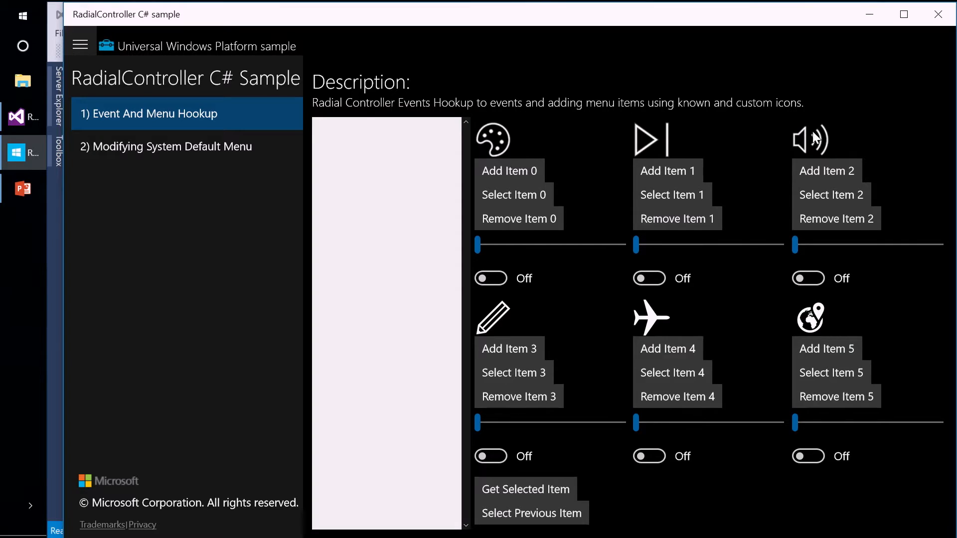
mouse_move(827, 145)
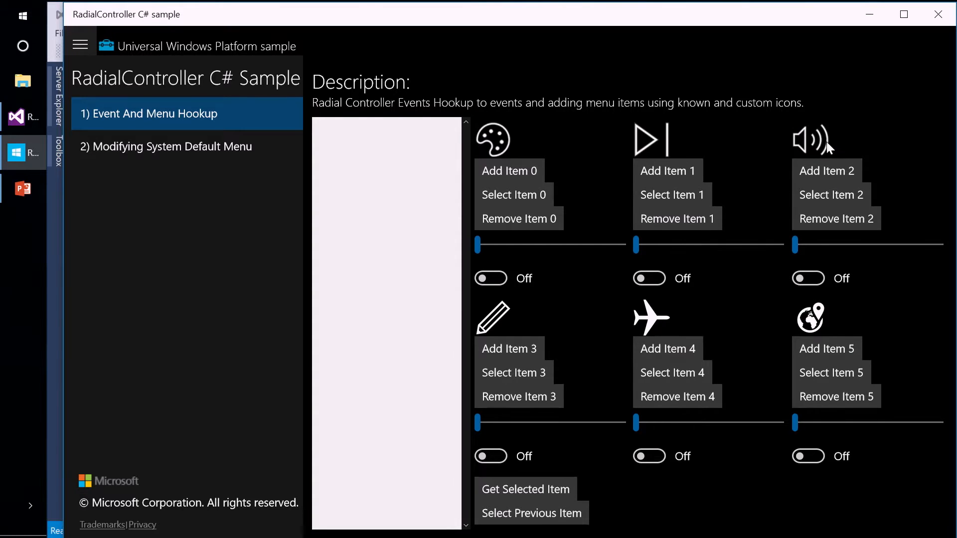
mouse_move(825, 319)
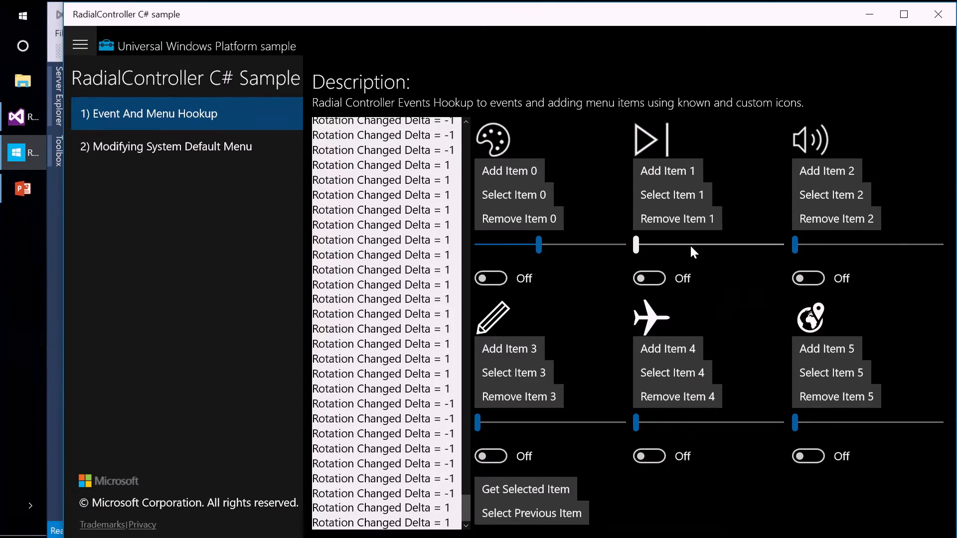
Switch to scenario 2 and limit the system default radial menu to Volume and Scroll
left_click(165, 146)
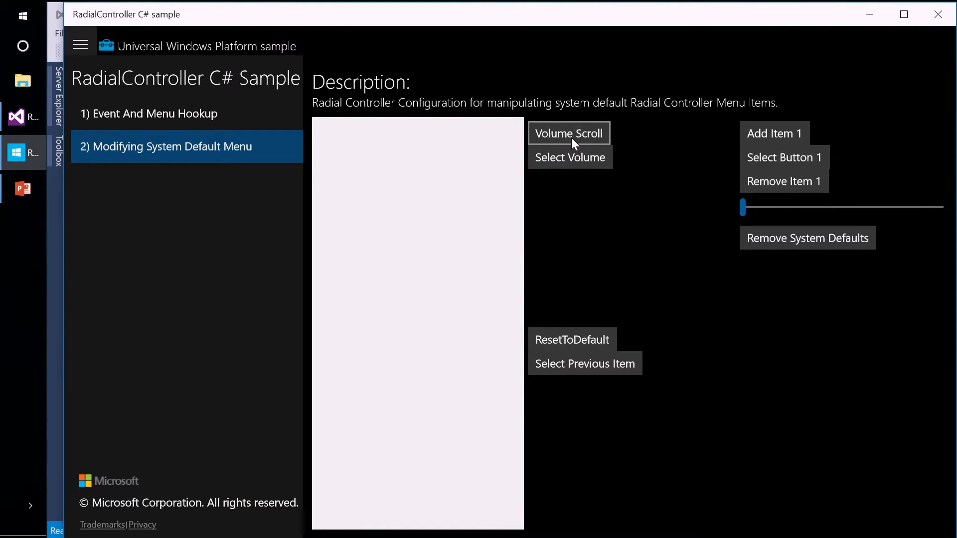
left_click(568, 132)
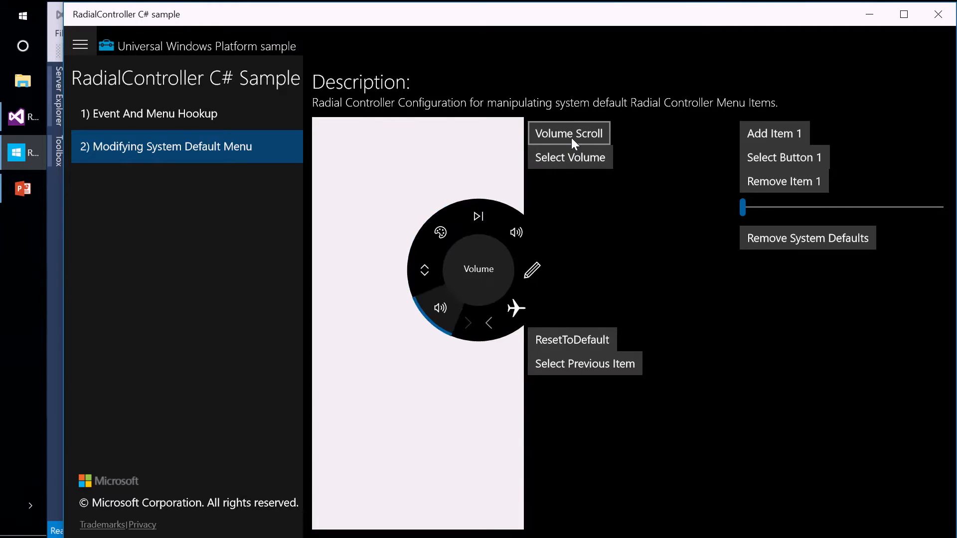
left_click(568, 133)
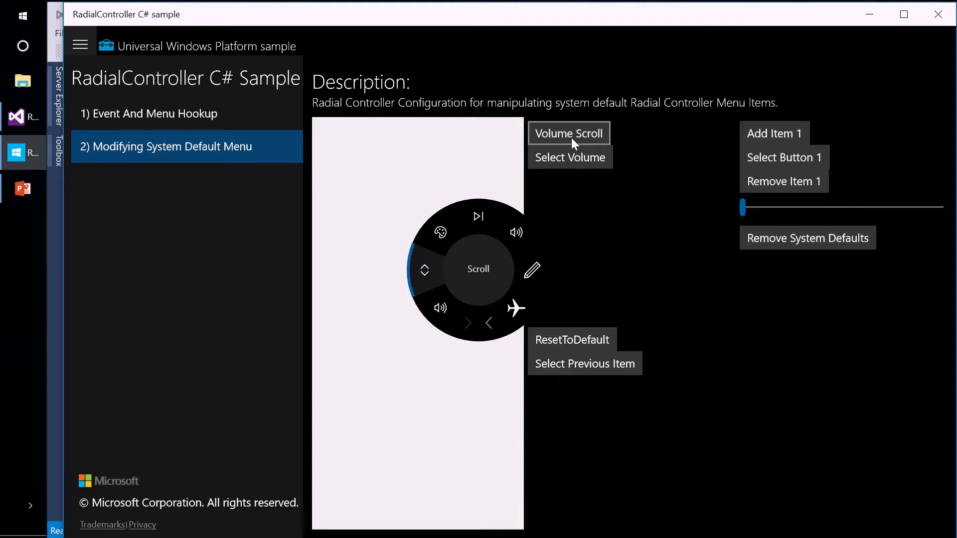